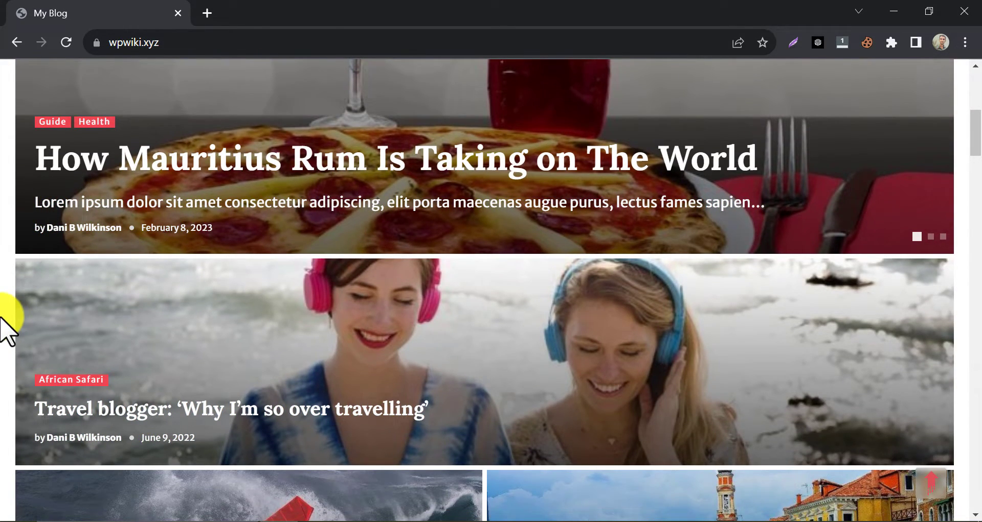
# Log in as admin with Remember Me ticked, reaching the Dashboard
pyautogui.scroll(3)
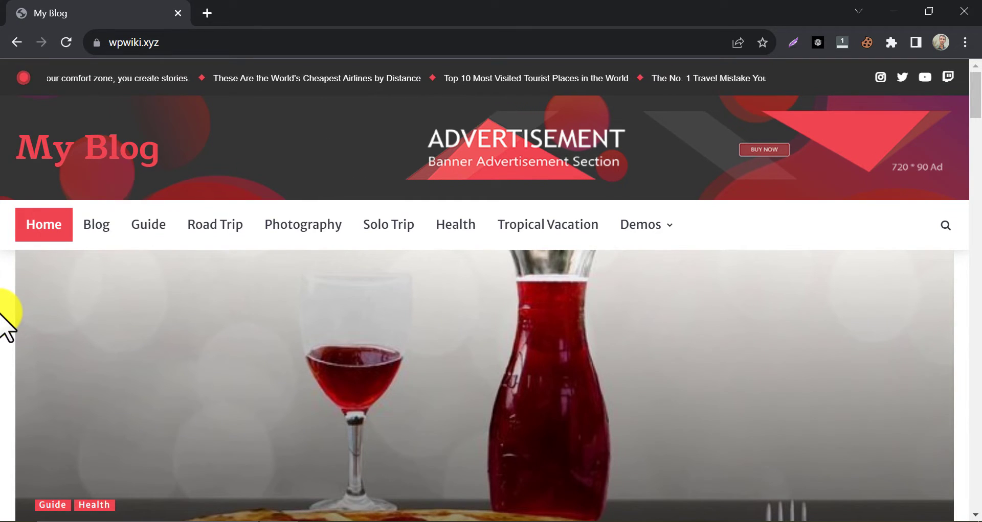
pyautogui.scroll(-3)
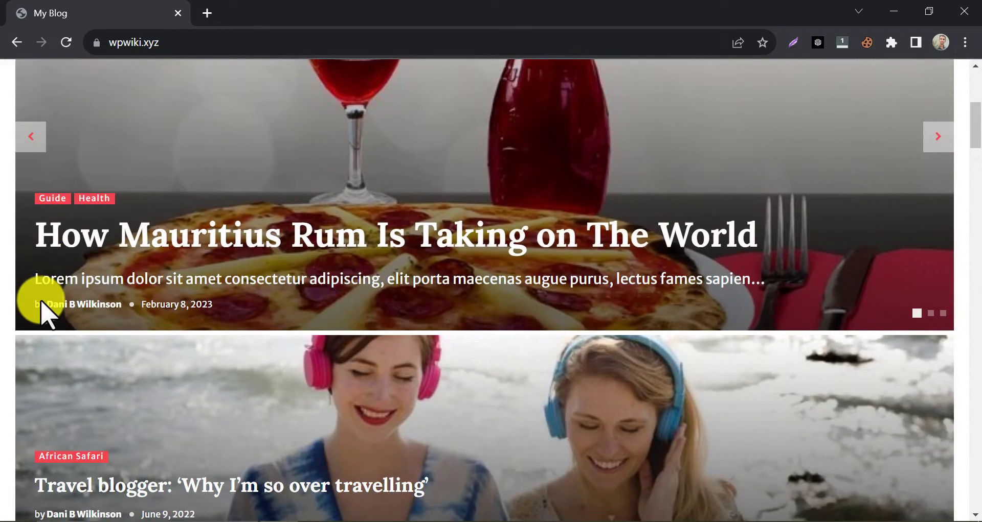
pyautogui.scroll(-3)
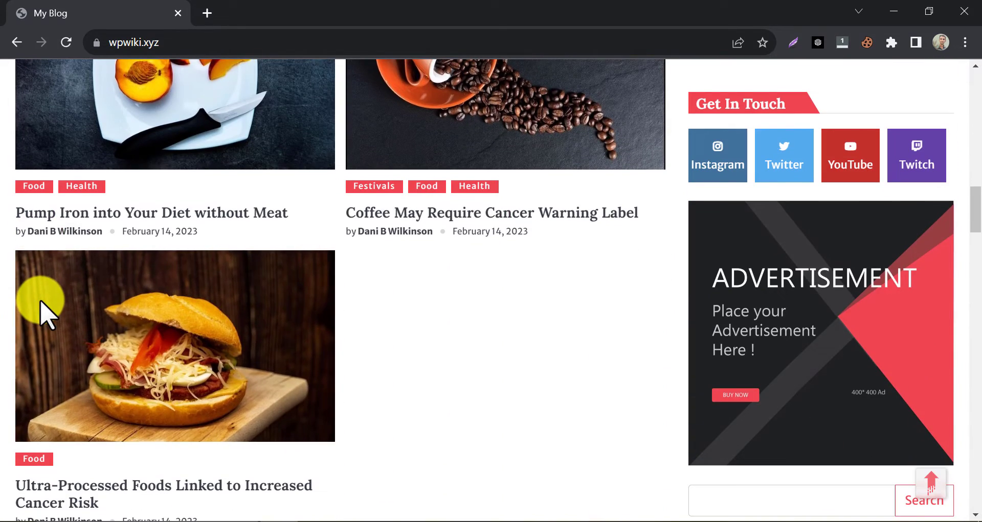
pyautogui.moveTo(363, 382)
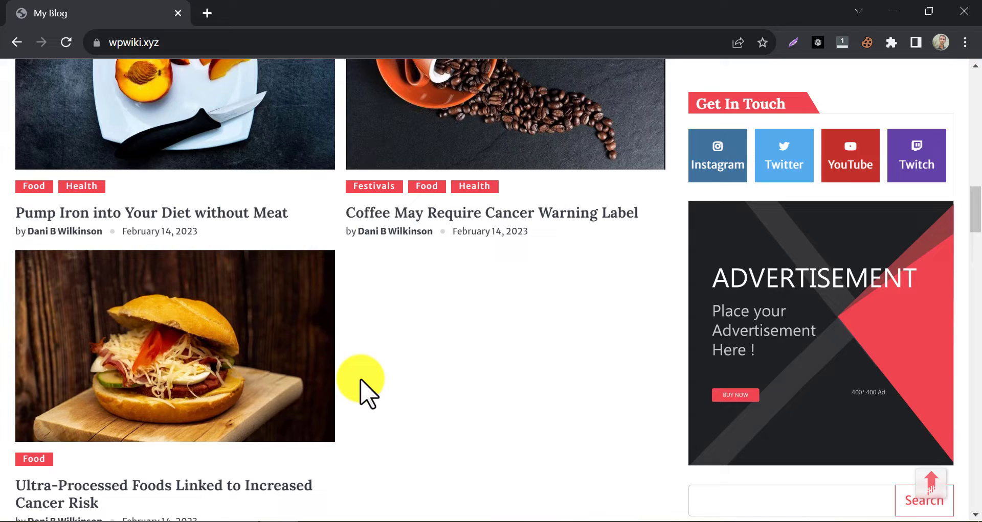
pyautogui.moveTo(362, 361)
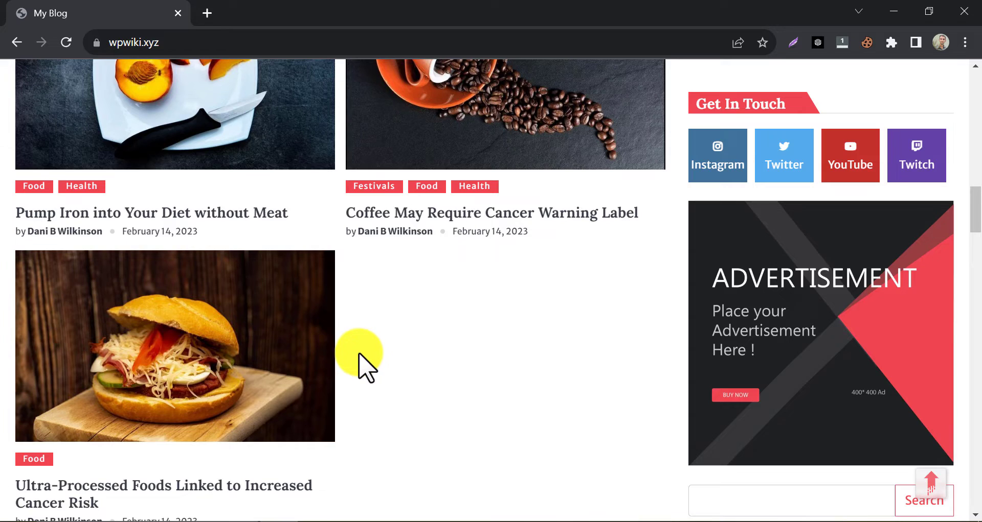
pyautogui.scroll(3)
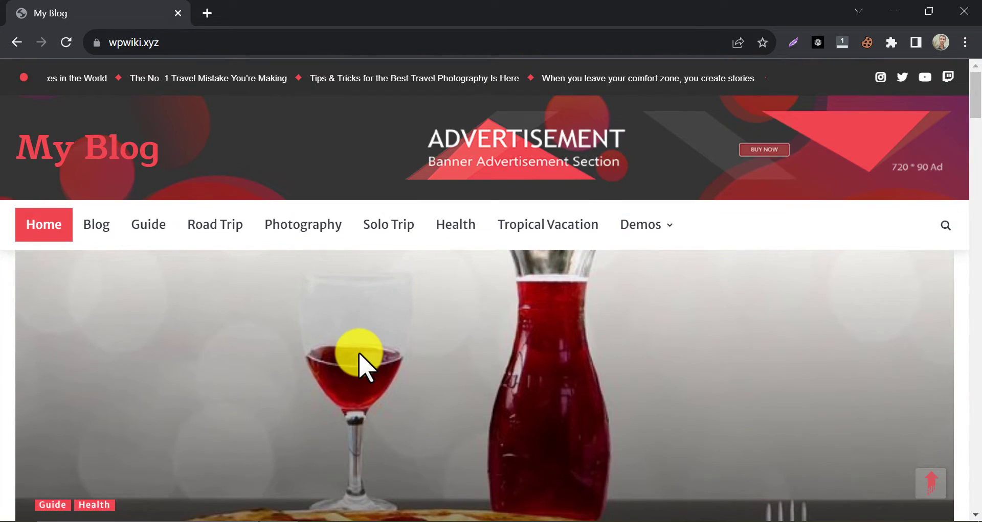
pyautogui.moveTo(338, 350)
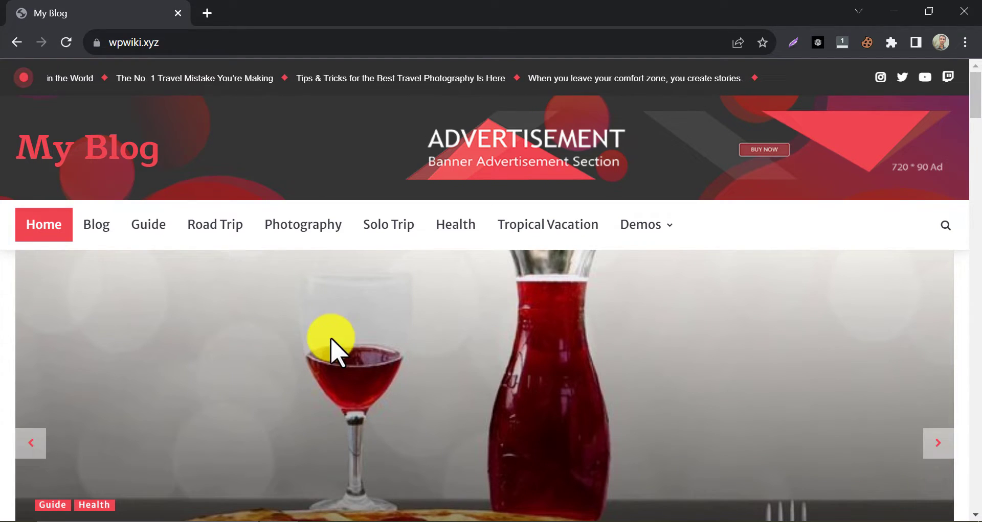
pyautogui.moveTo(334, 112)
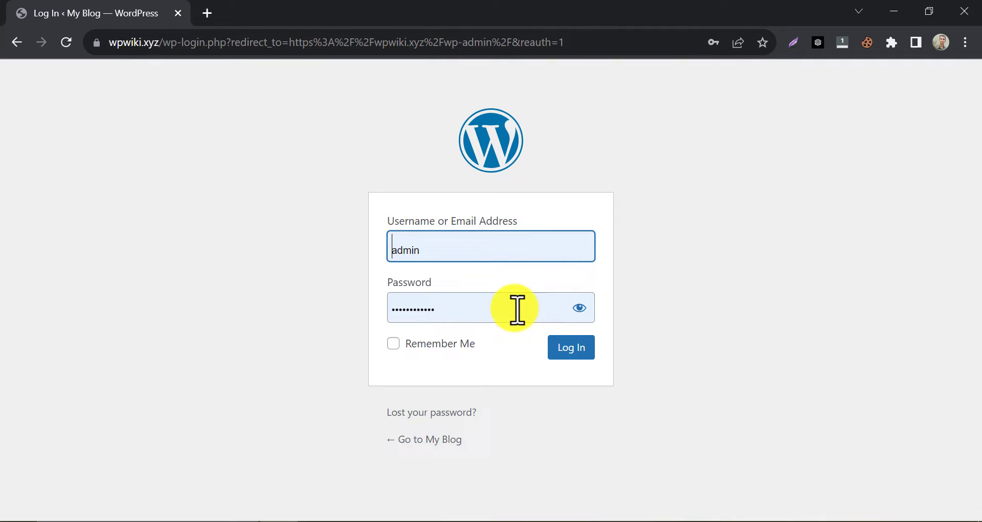
pyautogui.click(393, 343)
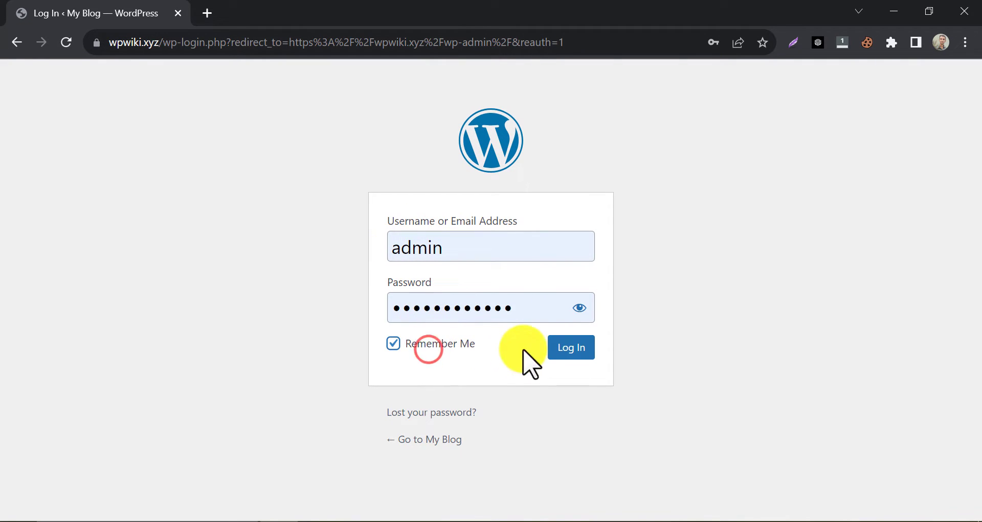
pyautogui.click(569, 348)
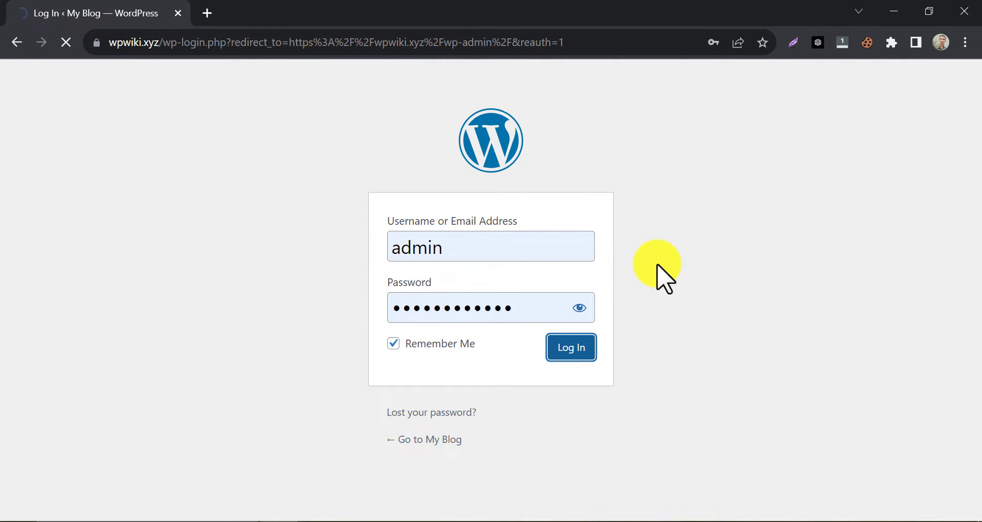
pyautogui.click(569, 348)
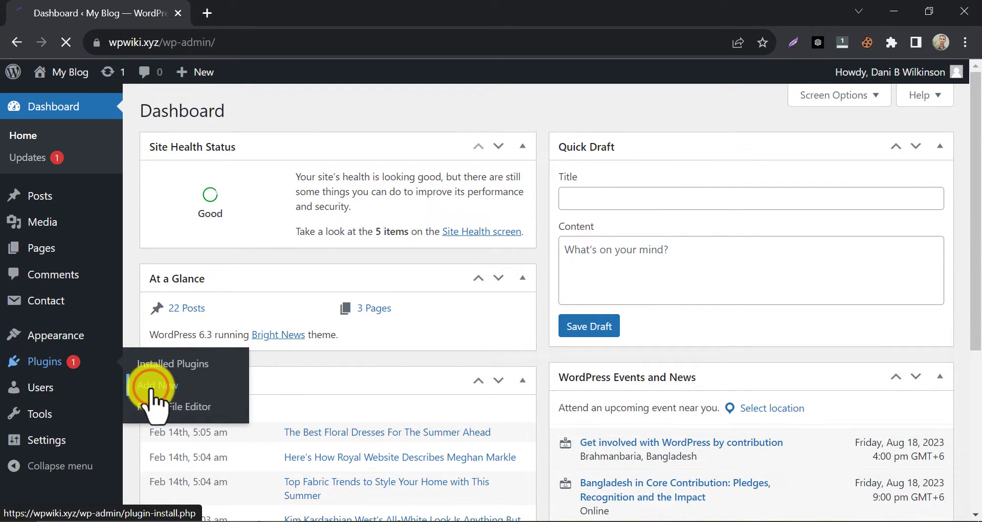
# Search Add New plugins for 'reset', then install and activate Advanced WordPress Reset
pyautogui.click(155, 386)
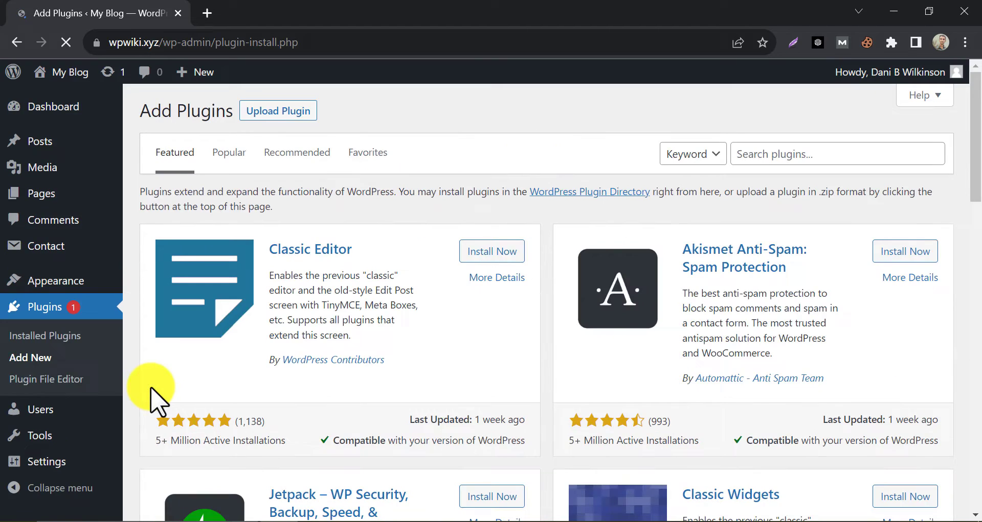
pyautogui.click(837, 154)
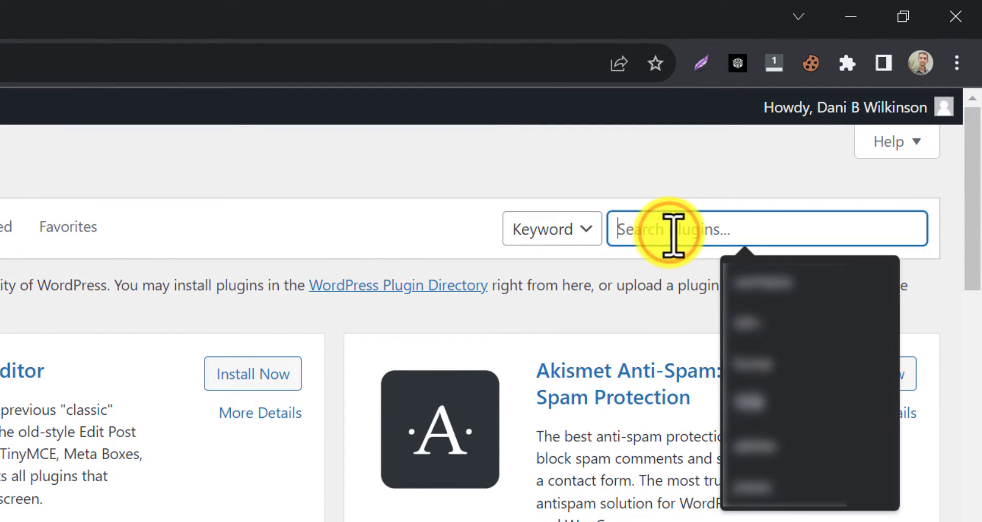
pyautogui.write('reset')
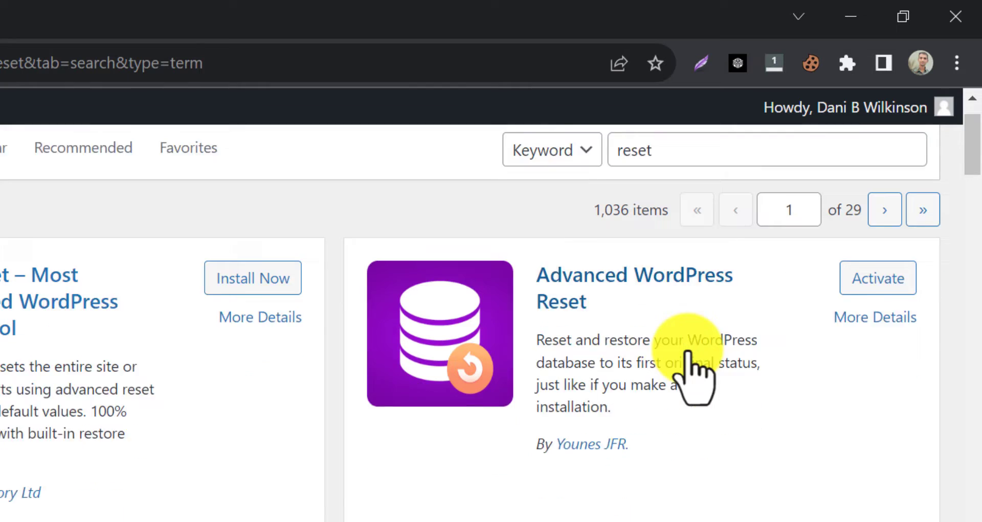
pyautogui.scroll(-3)
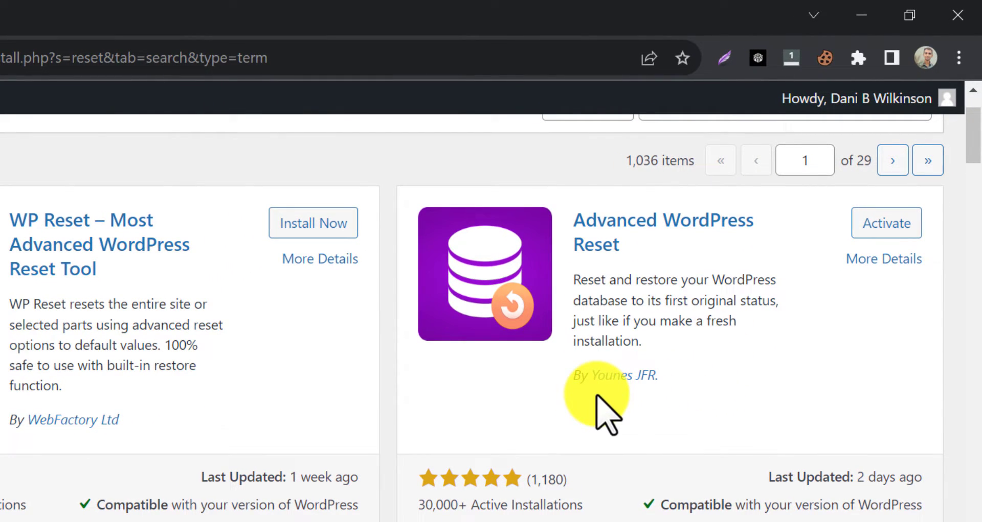
pyautogui.moveTo(560, 494)
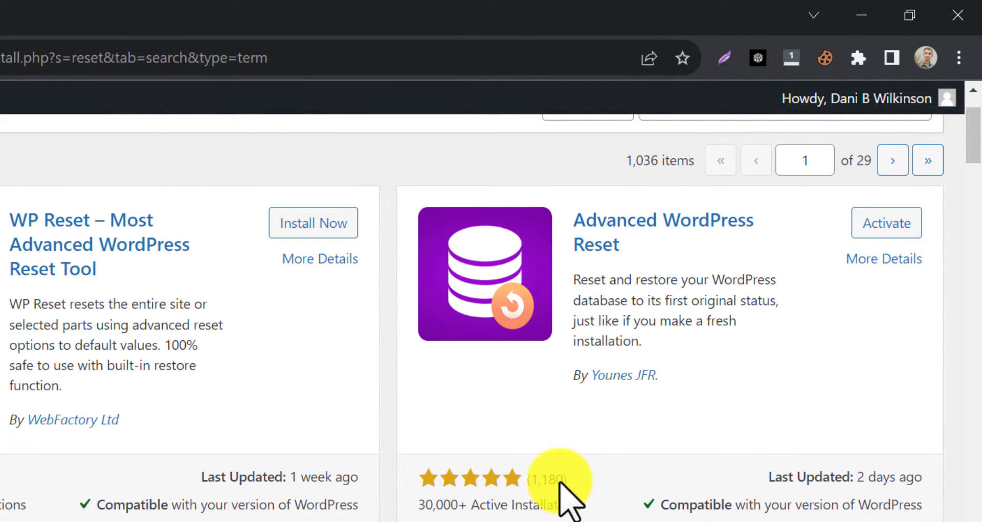
pyautogui.click(885, 223)
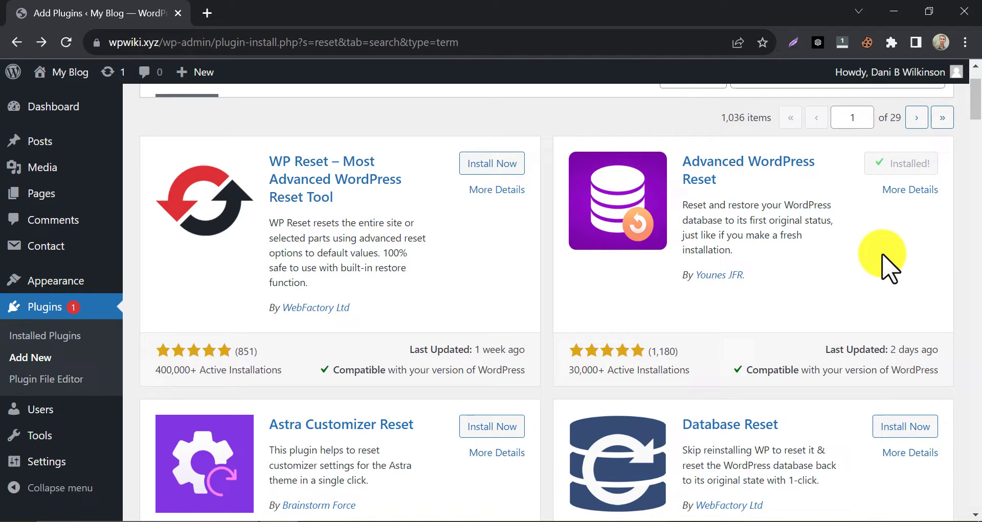
pyautogui.click(900, 163)
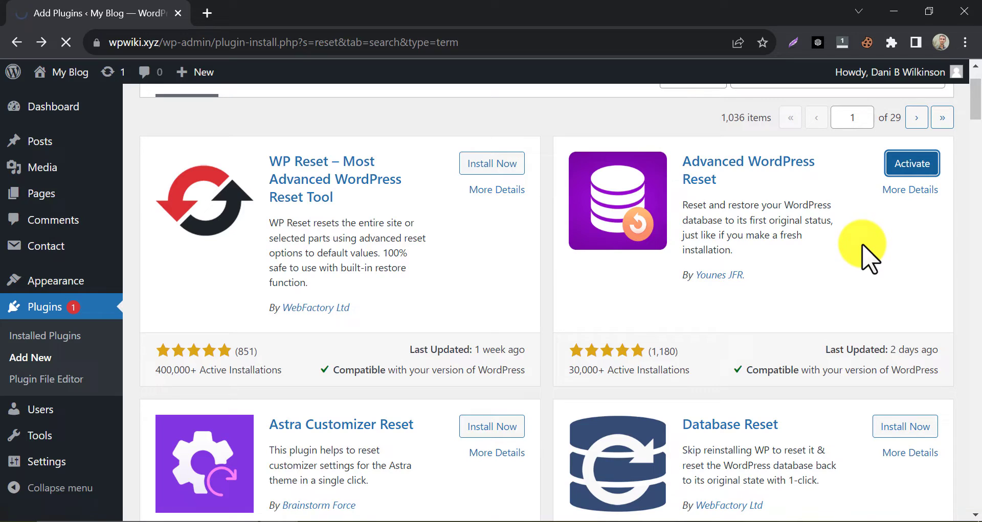
pyautogui.click(910, 163)
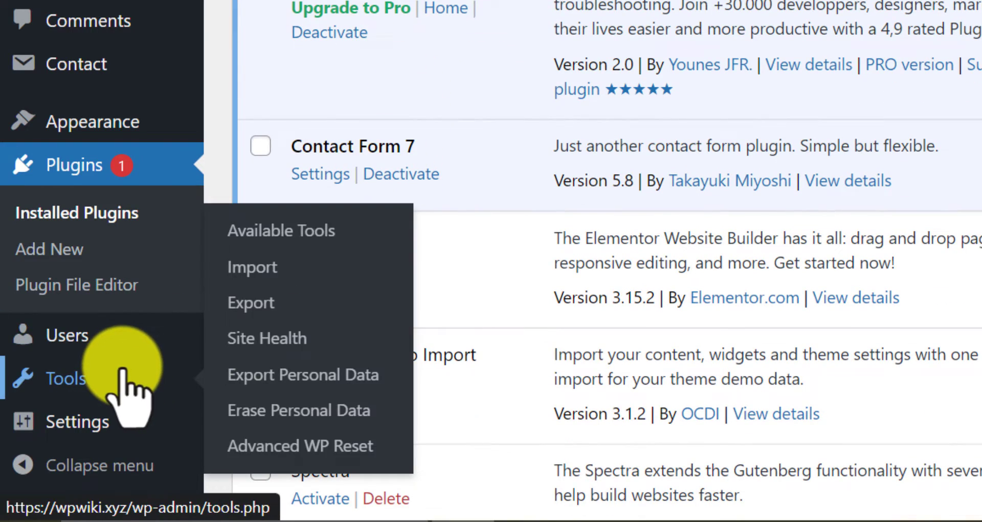
pyautogui.moveTo(299, 447)
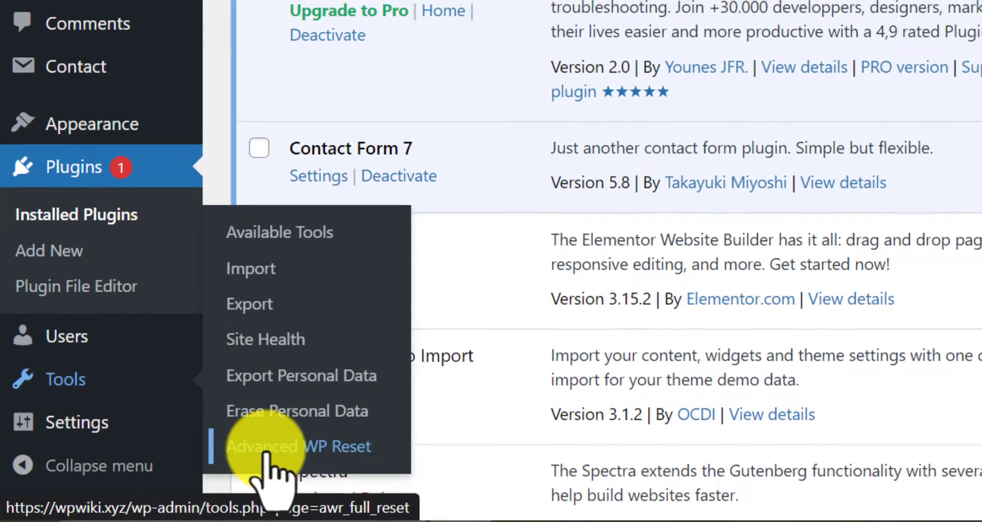
# Go to Tools > Advanced WP Reset and expand the Site reset section
pyautogui.click(298, 446)
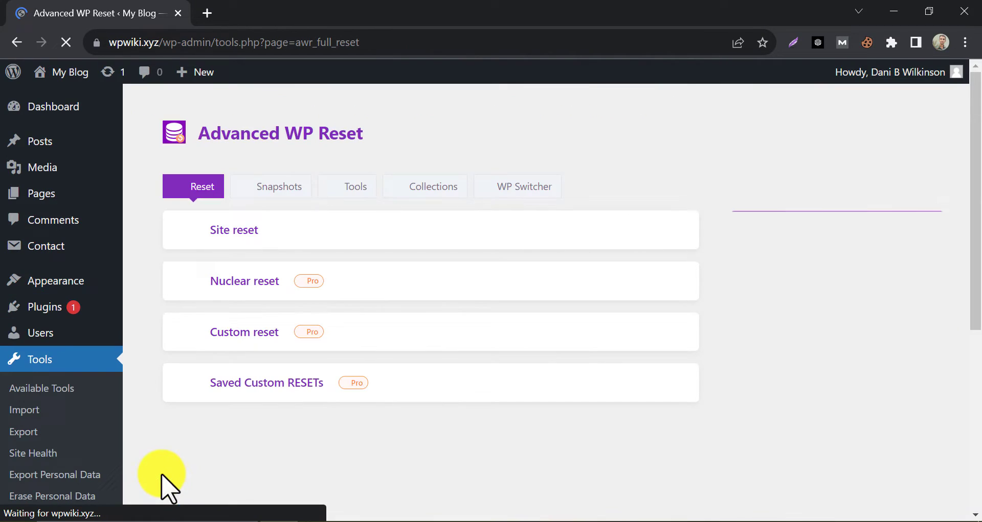
pyautogui.click(234, 229)
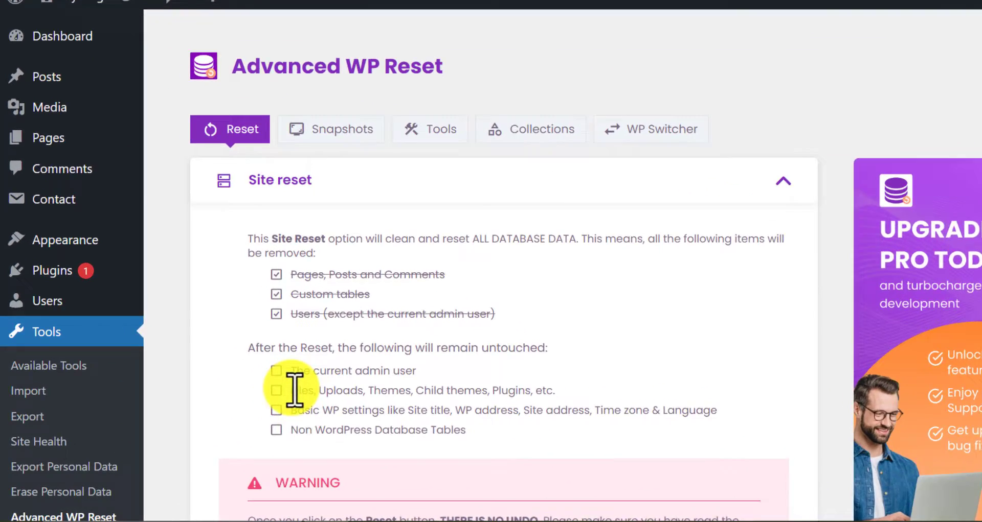
# Enter RESET, run the database reset, confirm it and dismiss the Done message
pyautogui.scroll(-3)
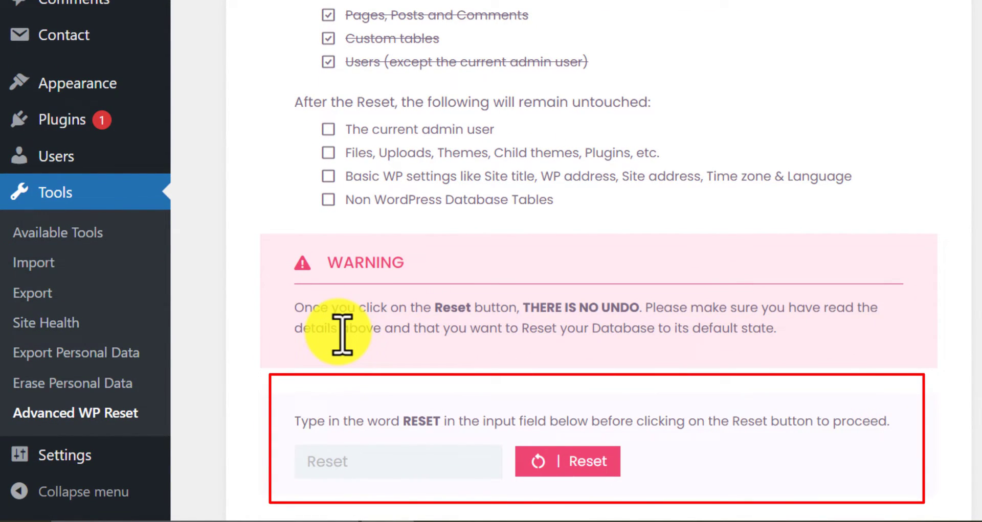
pyautogui.scroll(-3)
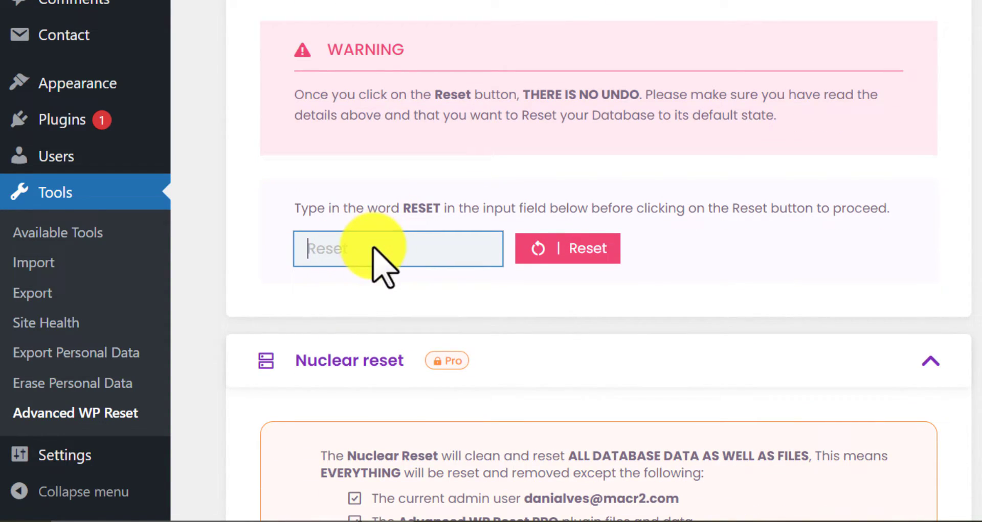
pyautogui.write('RESET')
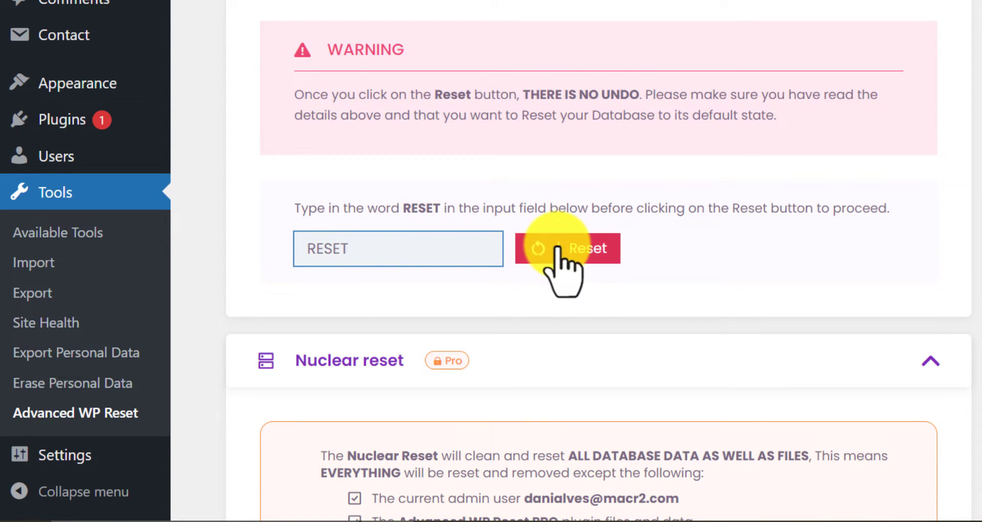
pyautogui.click(567, 248)
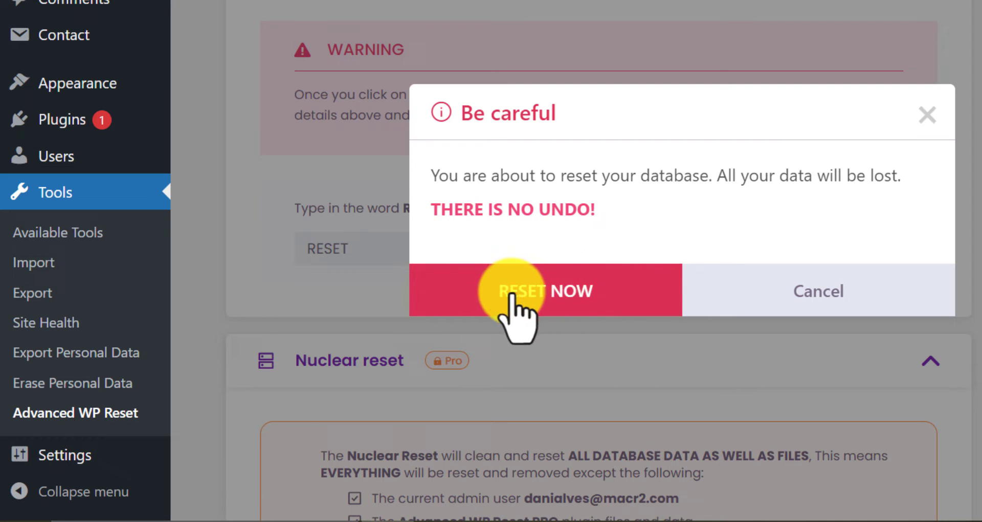
pyautogui.click(518, 290)
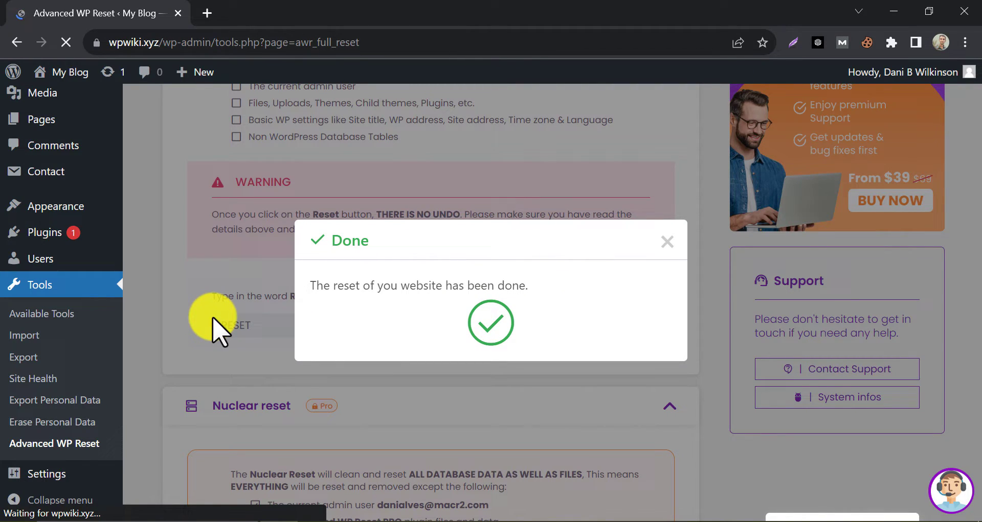
pyautogui.click(667, 243)
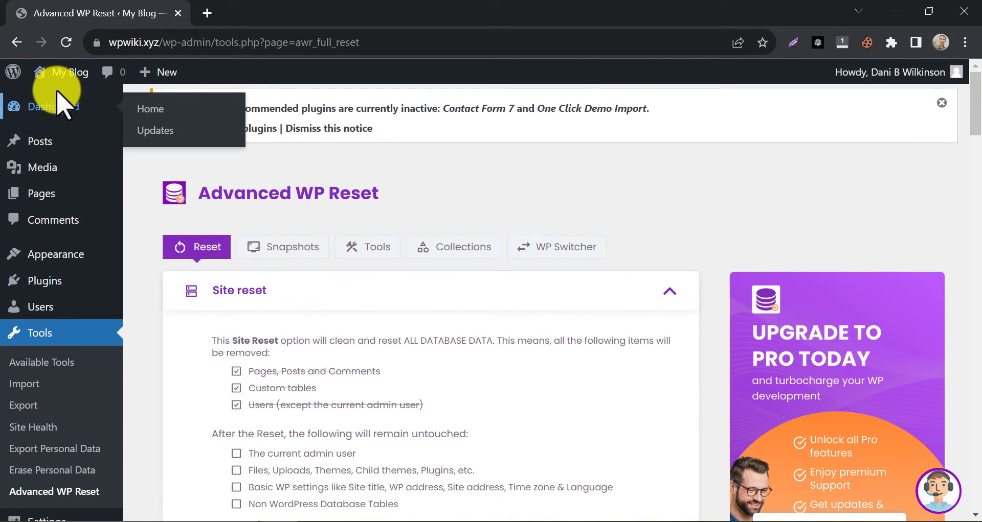
# Visit the public My Blog homepage in a new tab and switch to it
pyautogui.rightClick(69, 106)
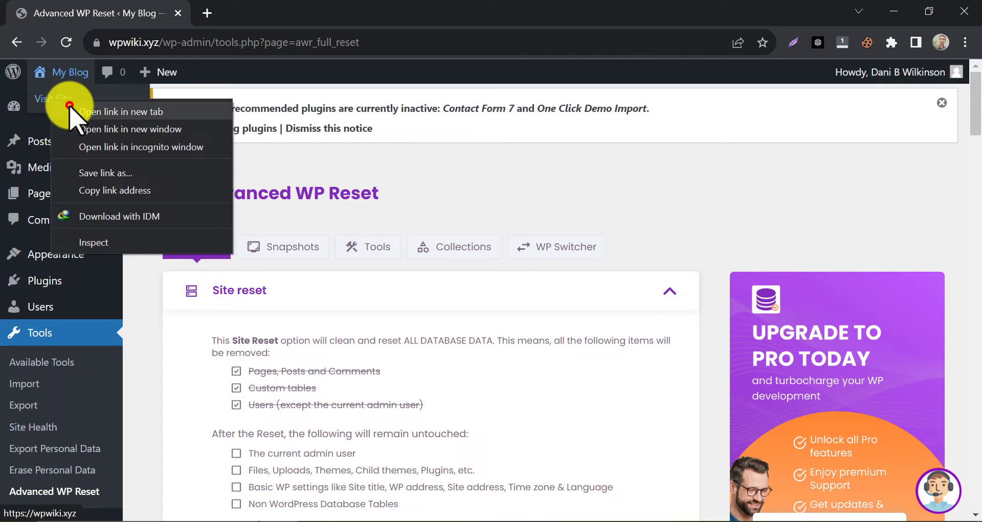
pyautogui.click(122, 111)
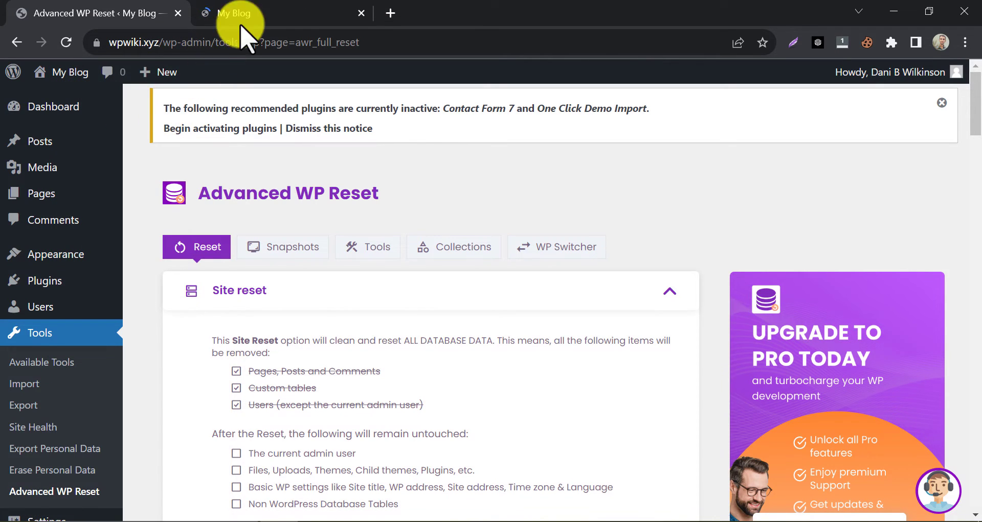
pyautogui.click(234, 12)
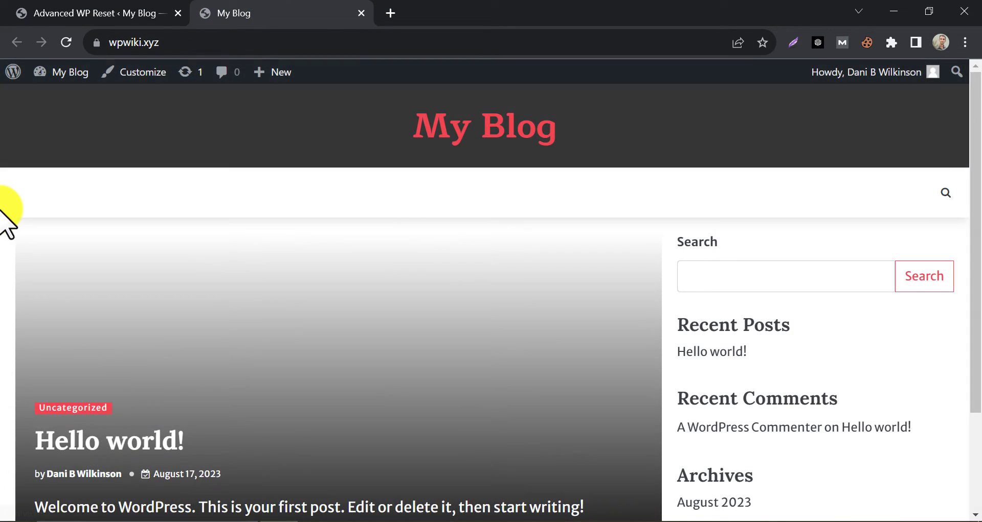
pyautogui.moveTo(95, 194)
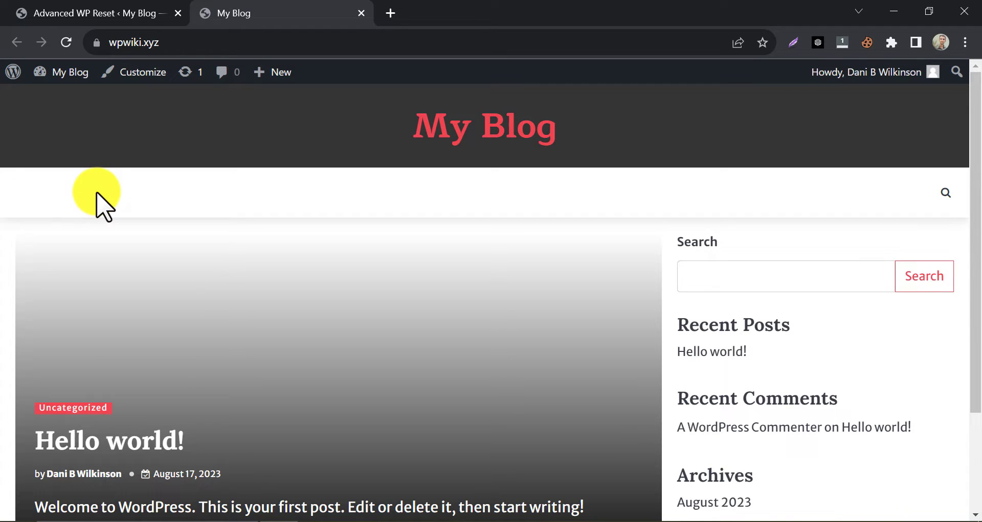
pyautogui.moveTo(94, 209)
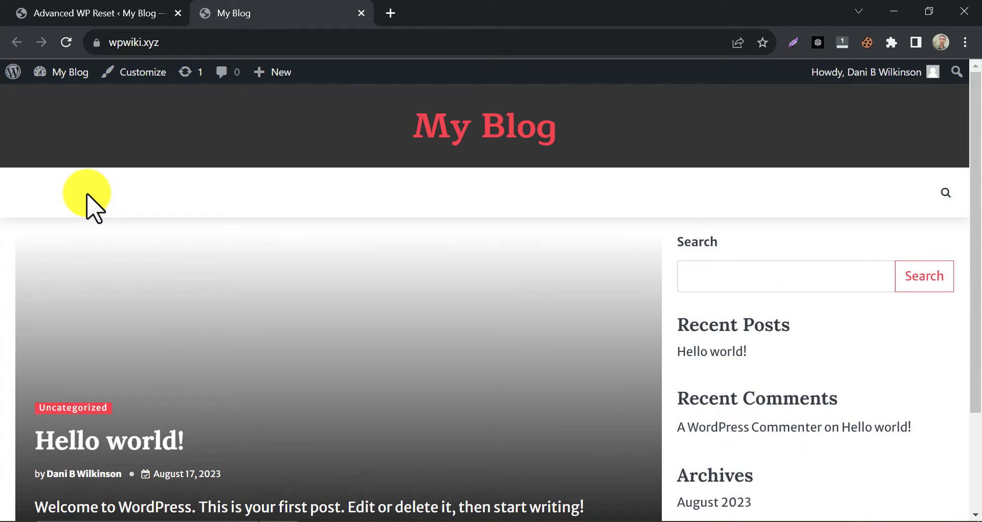
pyautogui.moveTo(72, 13)
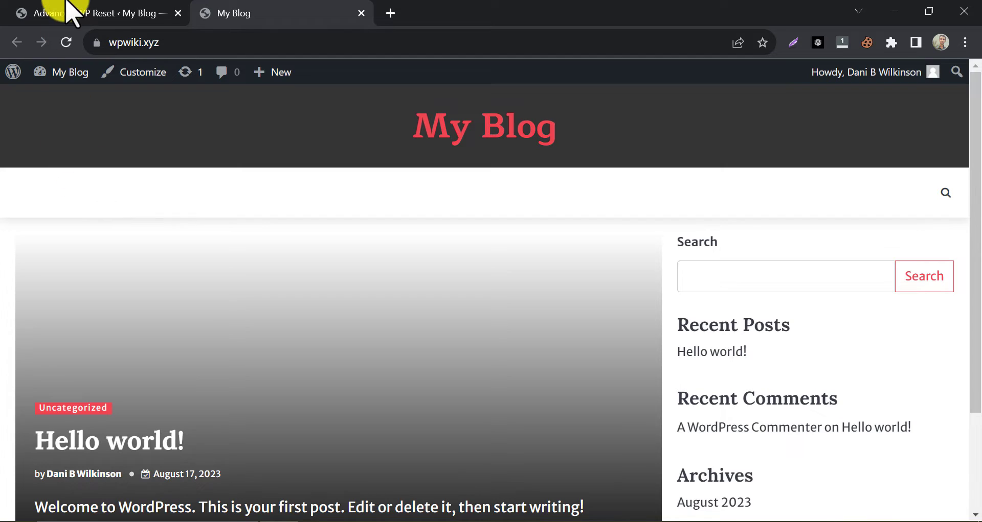
# Select all installed plugins and bulk-delete them with confirmation
pyautogui.click(94, 12)
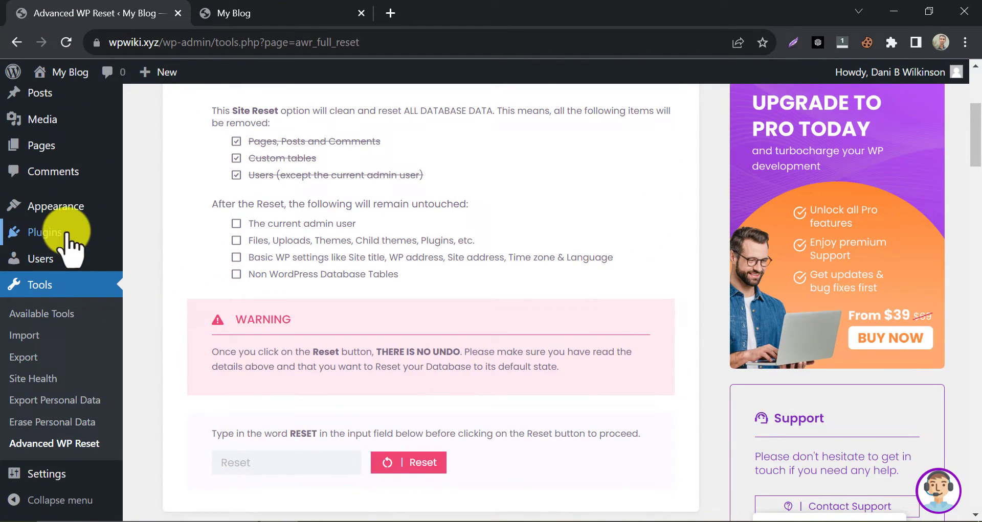
pyautogui.click(45, 232)
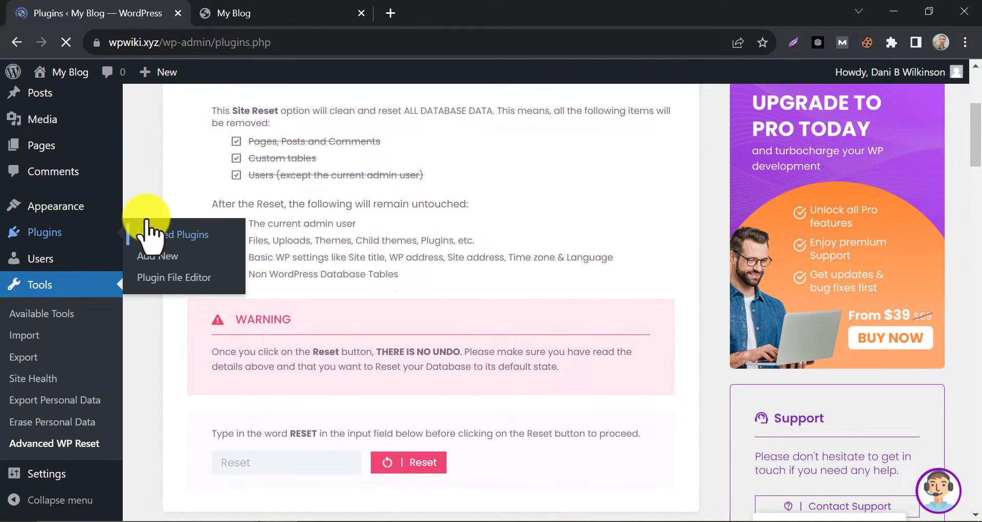
pyautogui.click(185, 234)
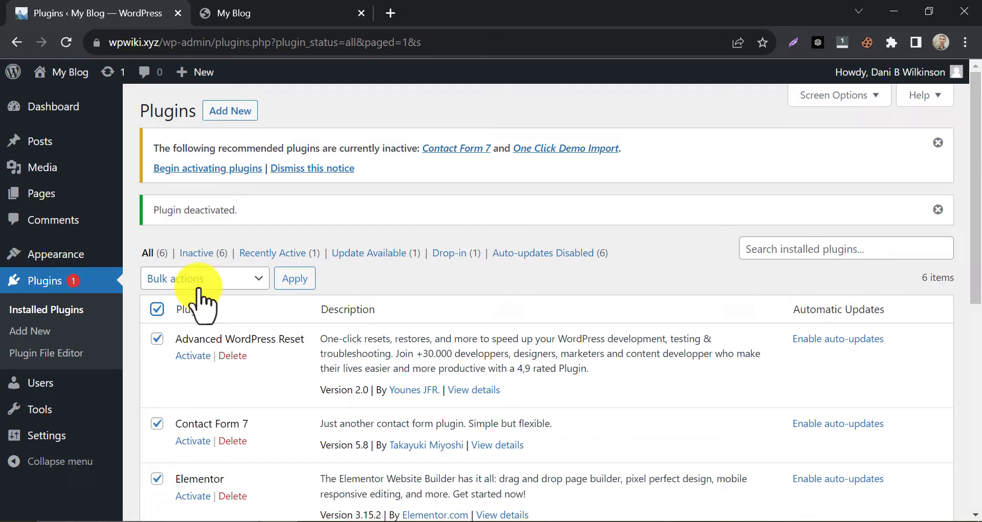
pyautogui.click(200, 279)
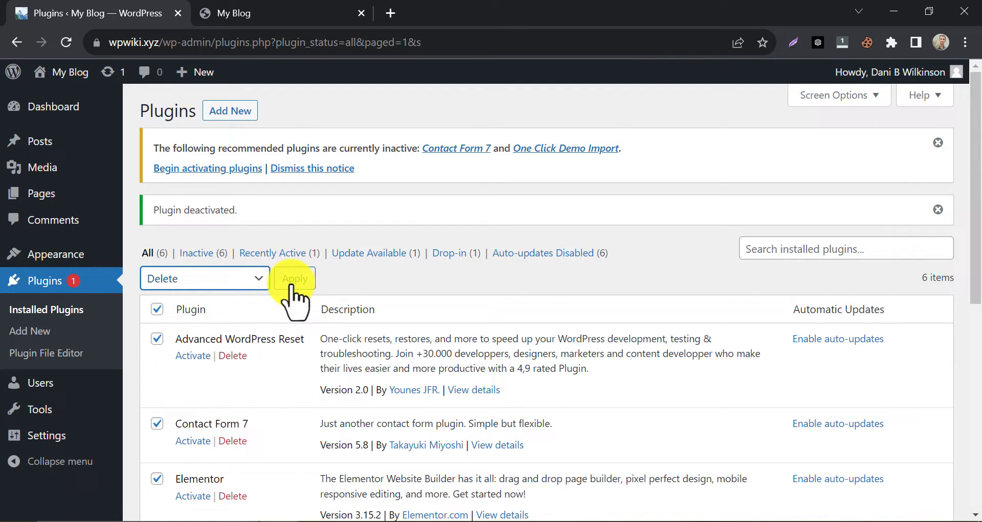
pyautogui.click(293, 278)
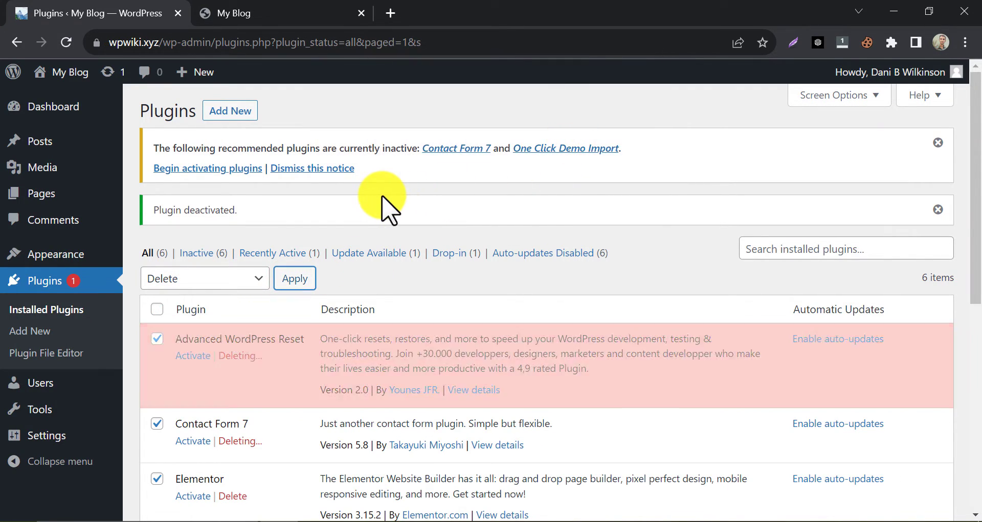
pyautogui.click(294, 279)
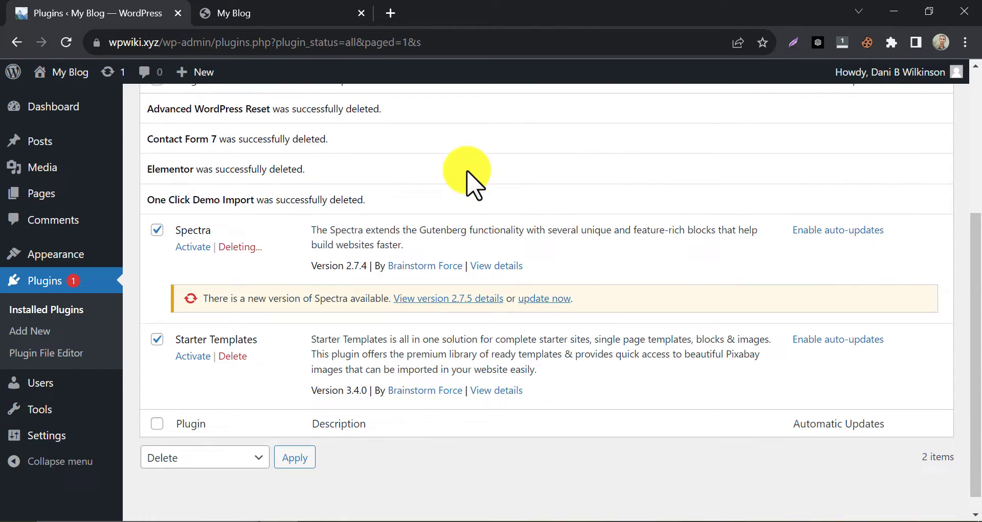
# Activate the Twenty Twenty-Three theme from Appearance > Themes, replacing Bright News
pyautogui.click(56, 254)
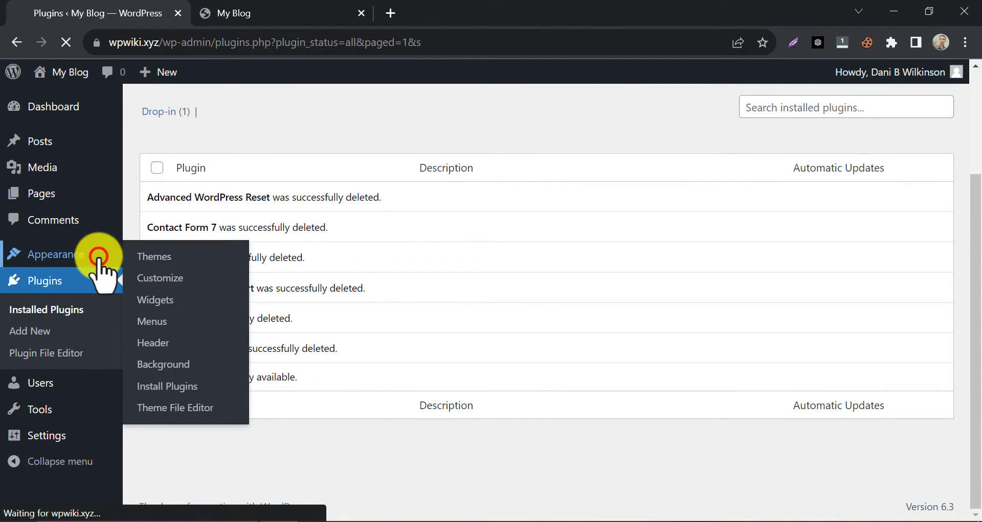
pyautogui.click(154, 257)
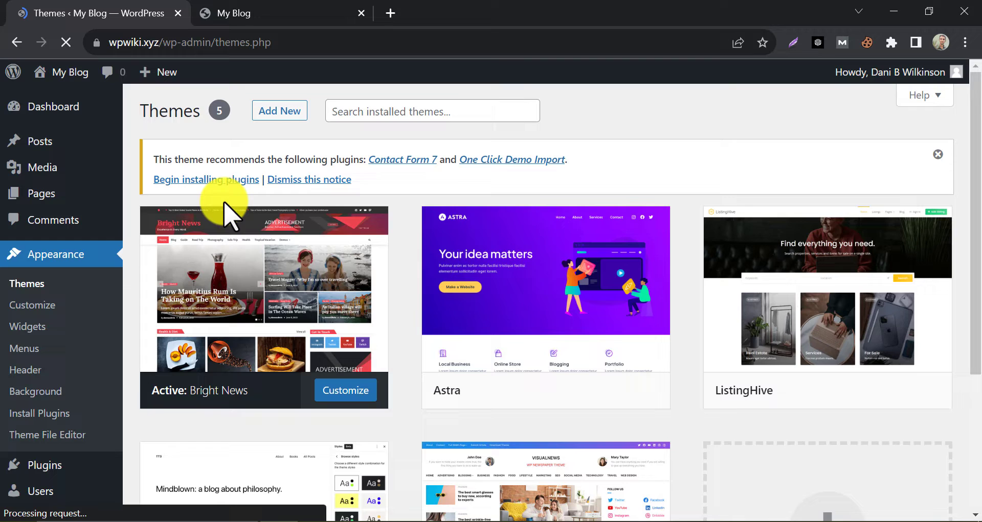
pyautogui.scroll(-3)
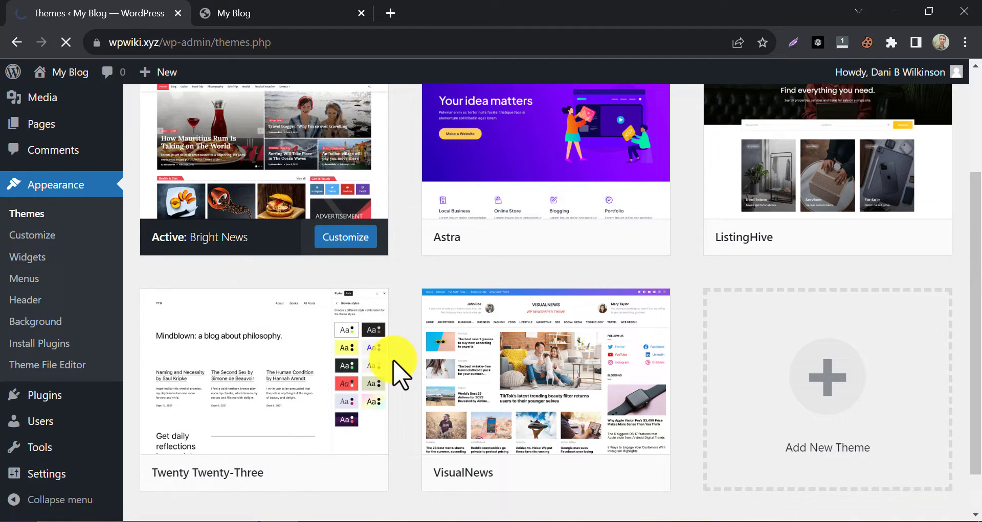
pyautogui.moveTo(376, 372)
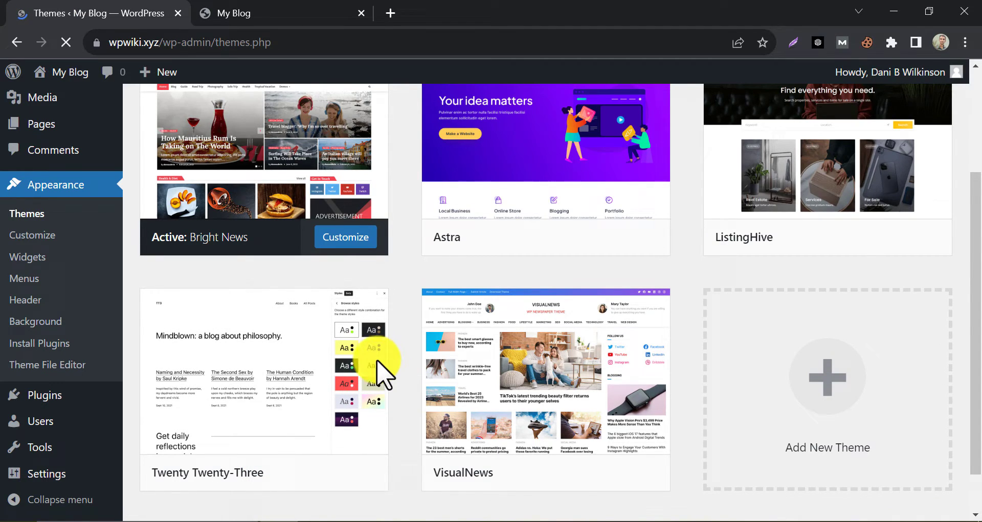
pyautogui.click(348, 366)
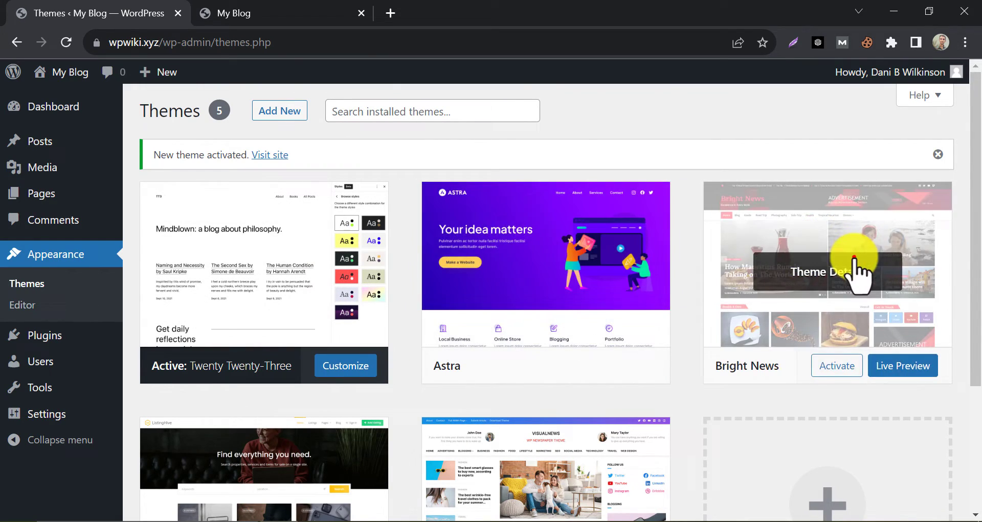
# Delete the Bright News, Astra, ListingHive and VisualNews themes via Theme Details, confirming each
pyautogui.click(923, 489)
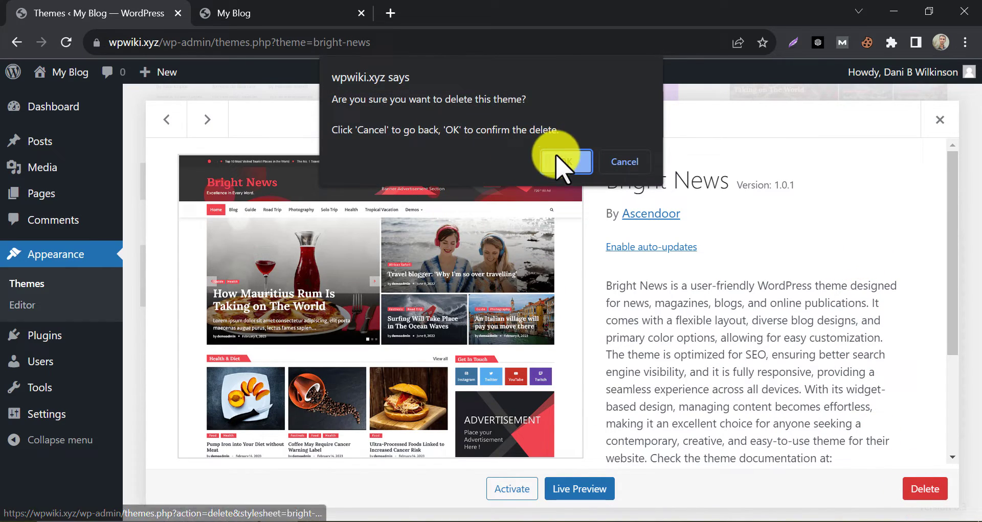
pyautogui.click(562, 162)
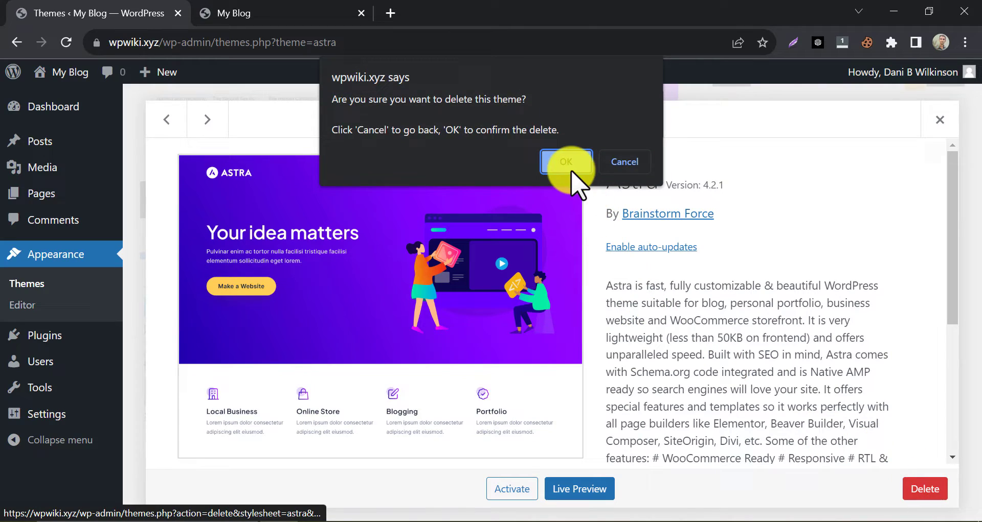
pyautogui.click(564, 162)
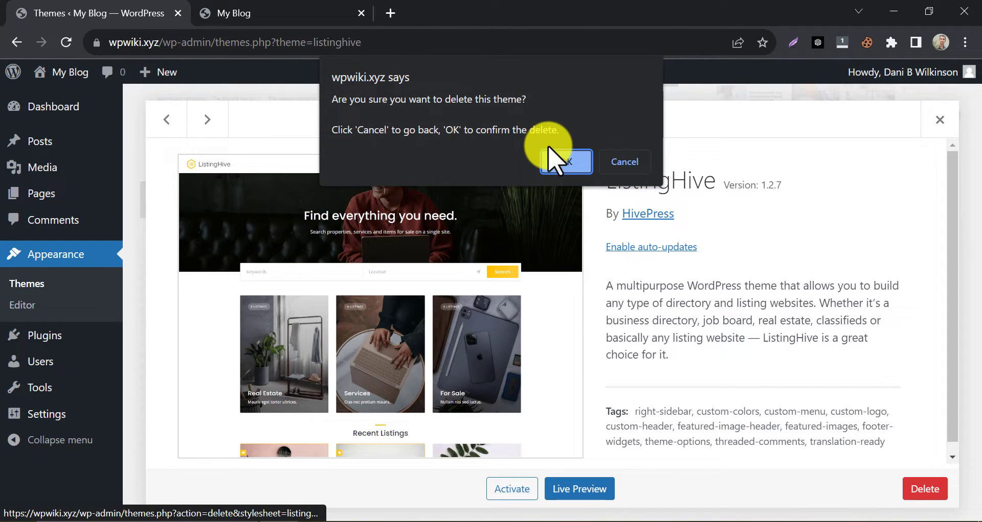
pyautogui.click(565, 161)
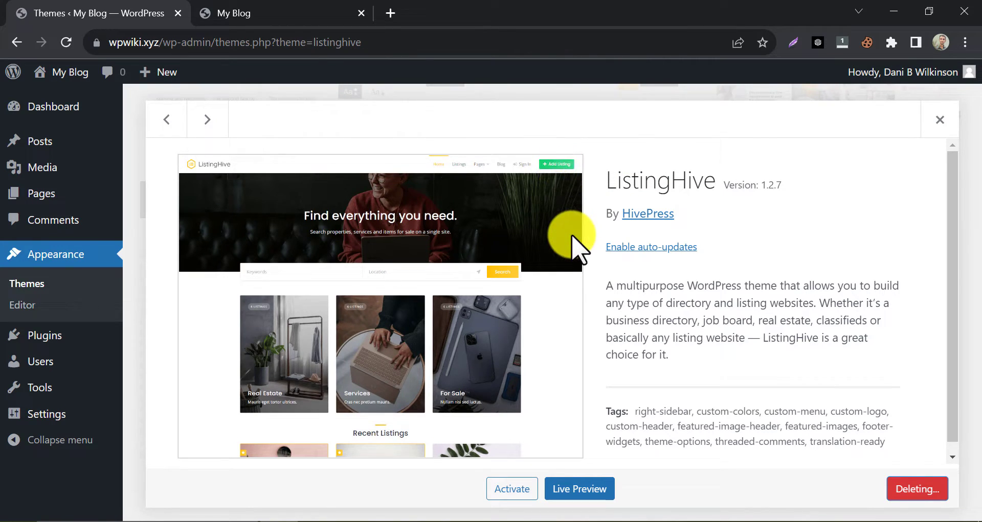
pyautogui.click(206, 119)
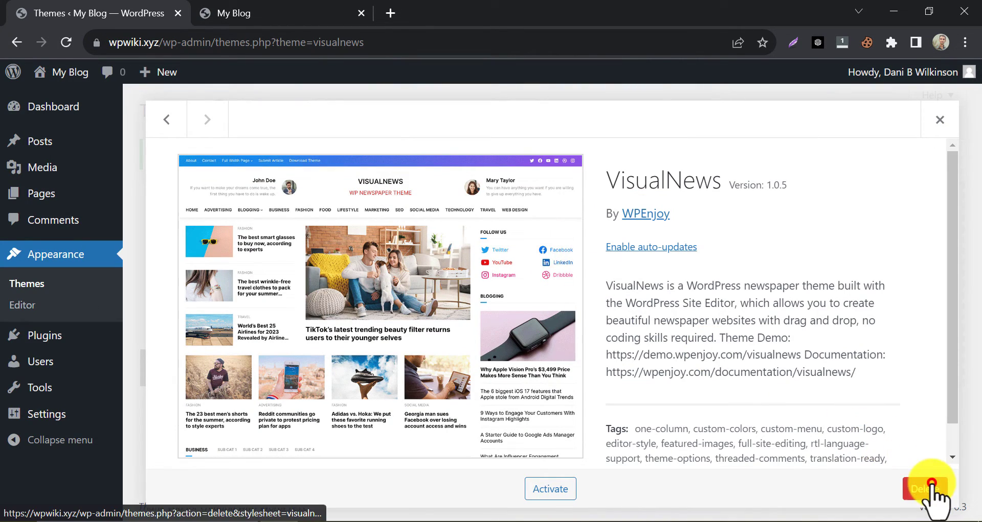
pyautogui.click(925, 488)
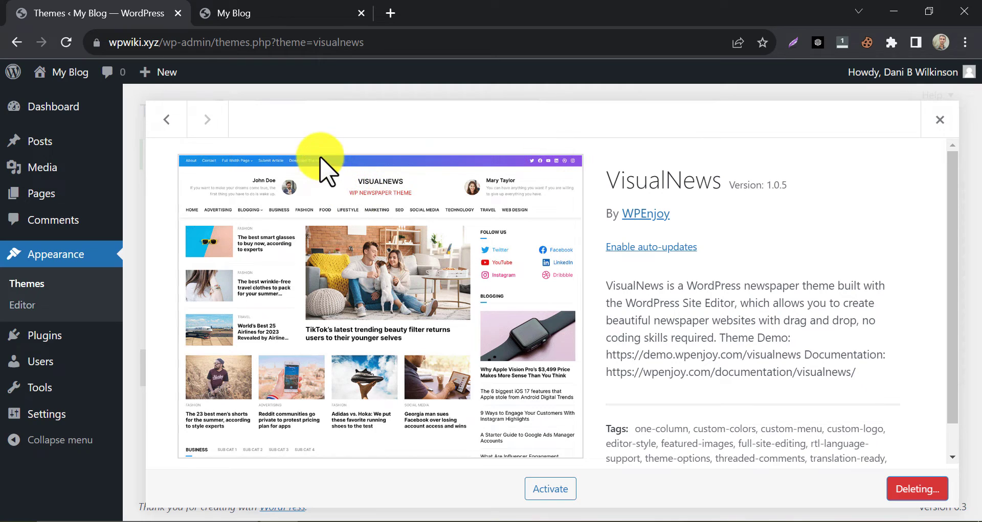
pyautogui.click(235, 12)
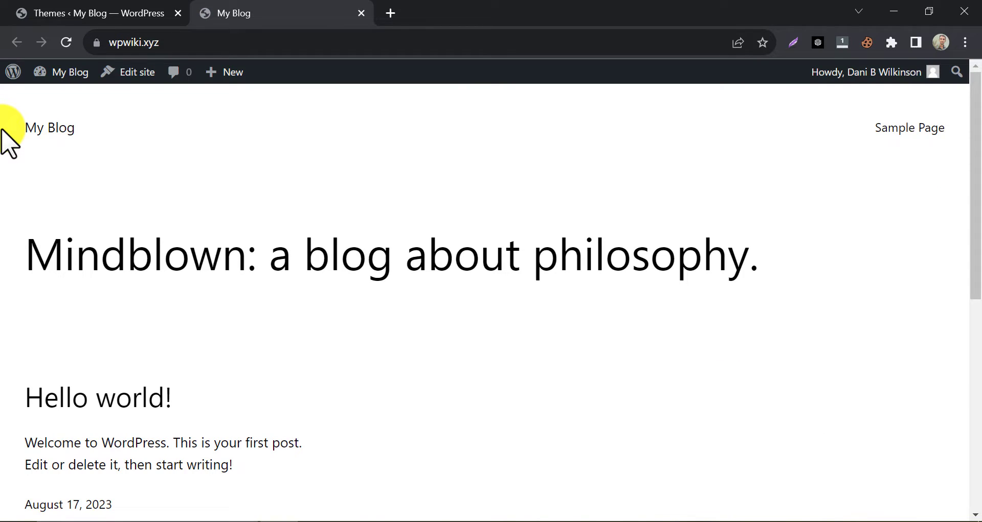
# Scroll down the reloaded blog homepage to review the Hello world post
pyautogui.scroll(-3)
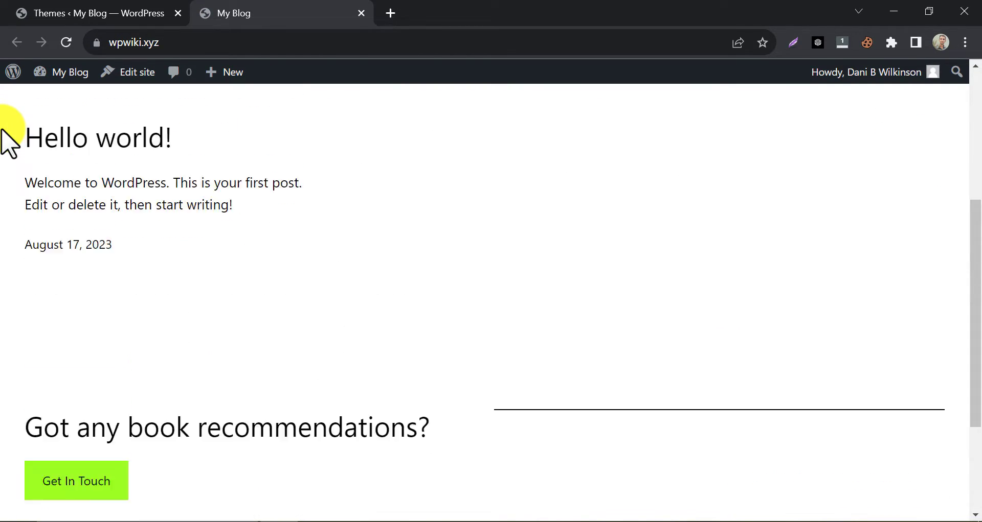